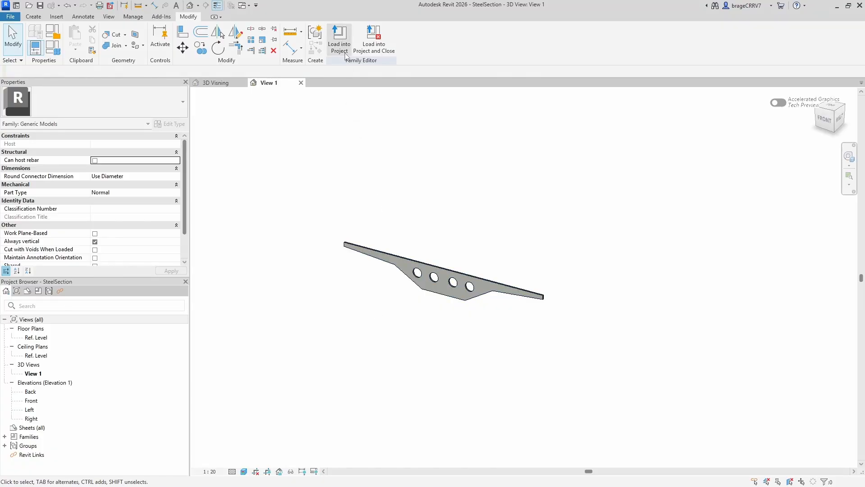
Load the SteelSection family into the project and show its type under Generic Models
left_click(339, 40)
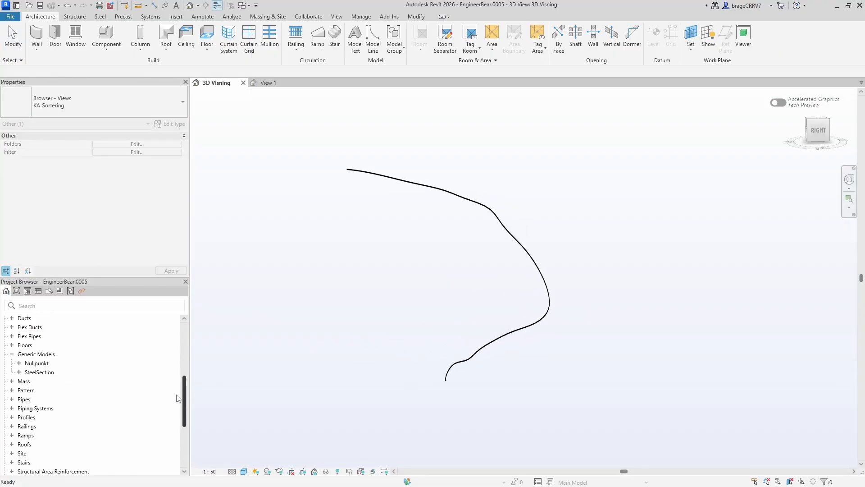
left_click(46, 381)
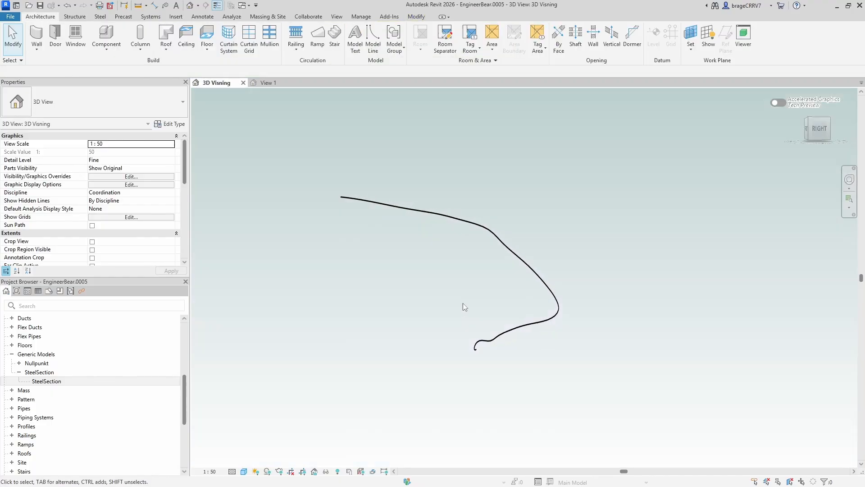
Launch Dynamo, add a Select Edge node and pick the curved line's edge in Revit
left_click(361, 17)
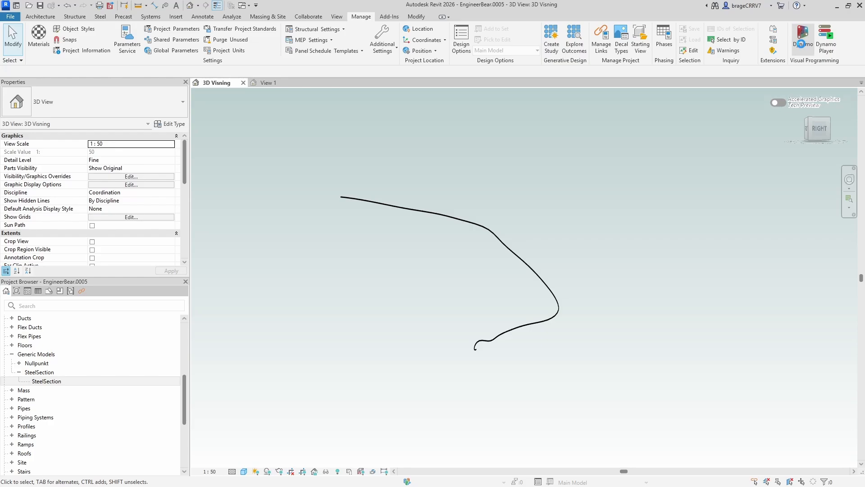
left_click(802, 38)
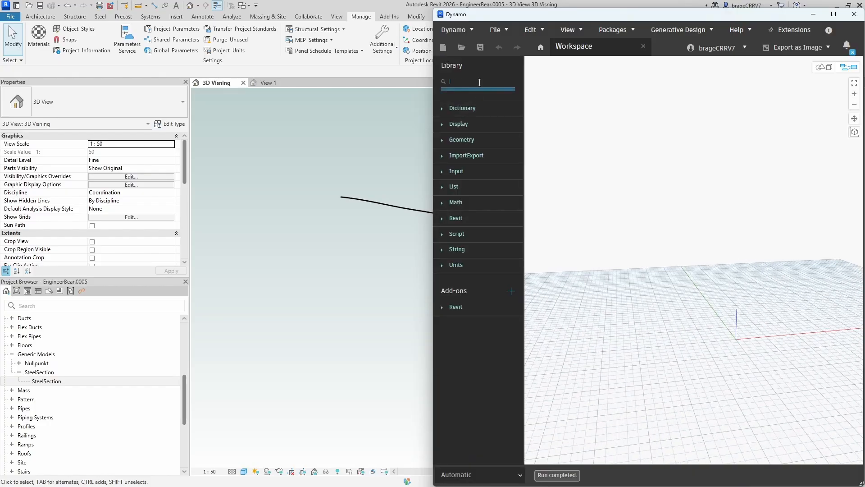
type("SELECT ED")
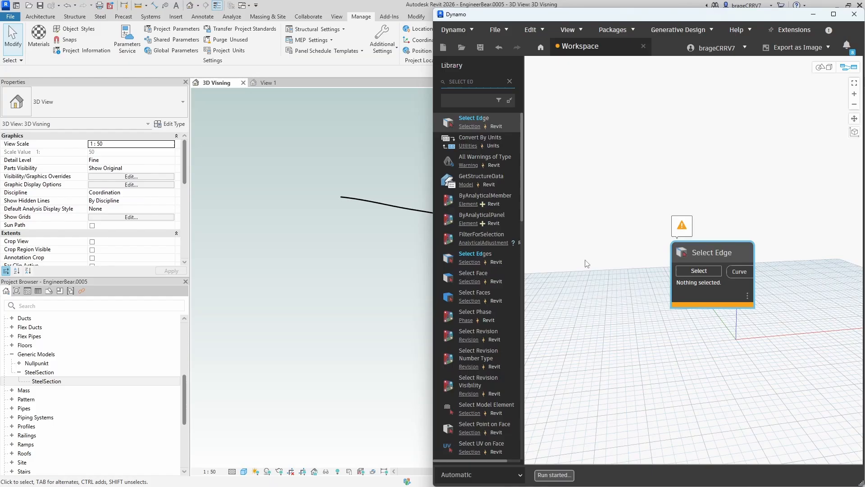
left_click(554, 475)
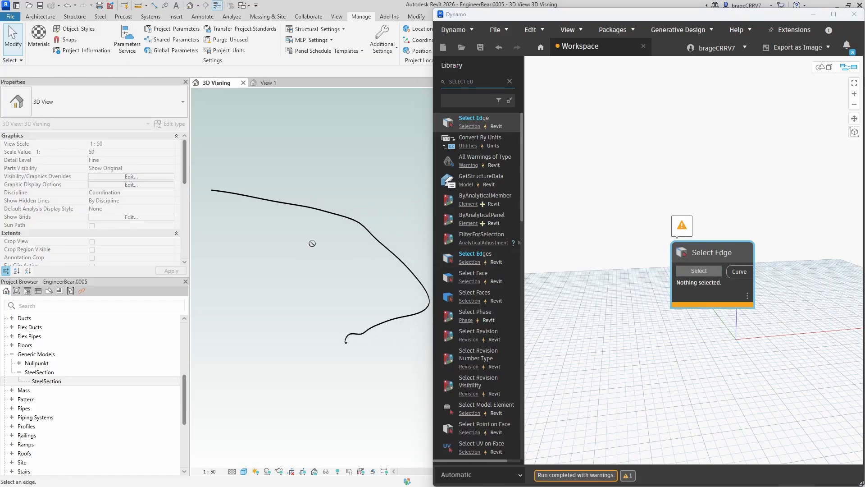
mouse_move(328, 292)
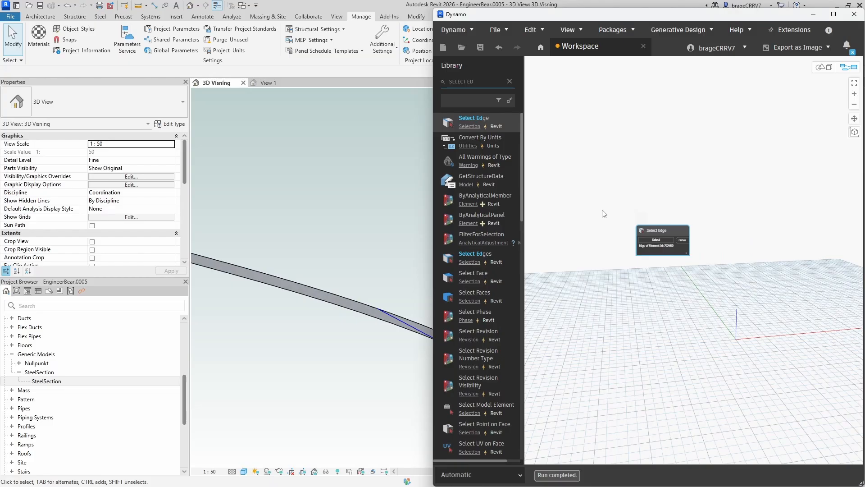
left_click(835, 14)
type("POINT")
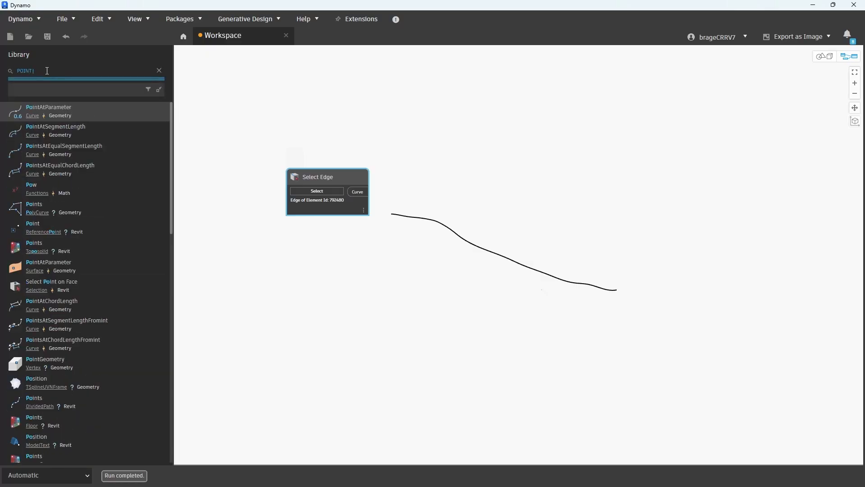
Add Curve.PointAtParameter on the edge curve, fed by a Code Block 0..1..#A
type("AT")
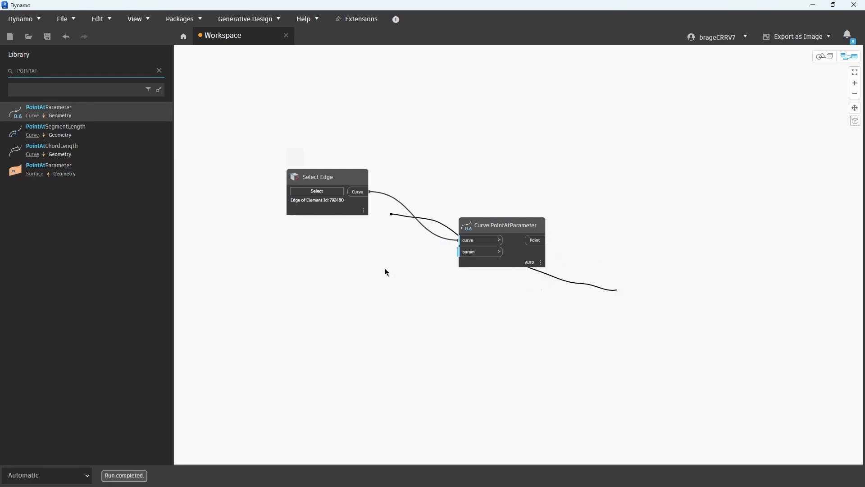
left_click(47, 475)
type("0..1..")
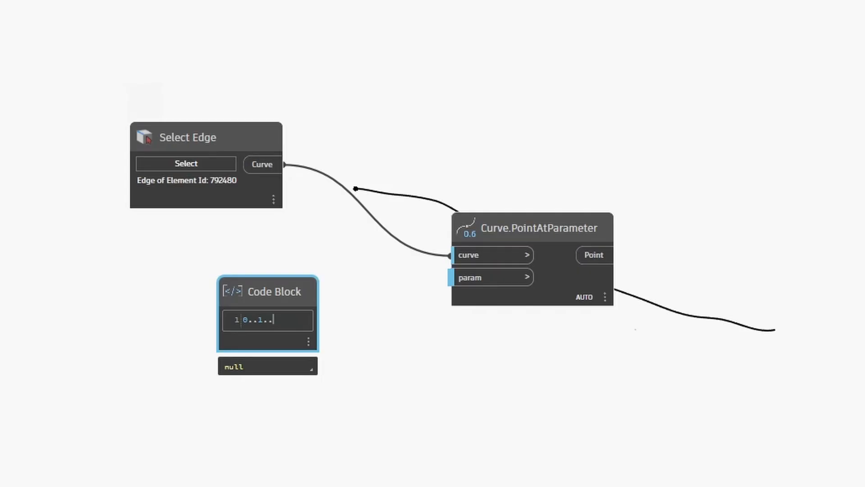
type("*A;")
type("number")
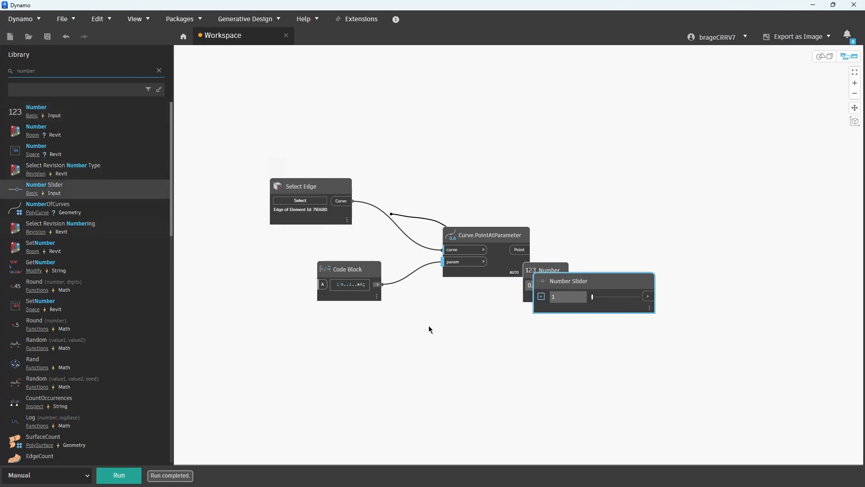
Wire a Number Slider with step 1 and value 39 into the Code Block's A input
left_click_drag(569, 280, 205, 268)
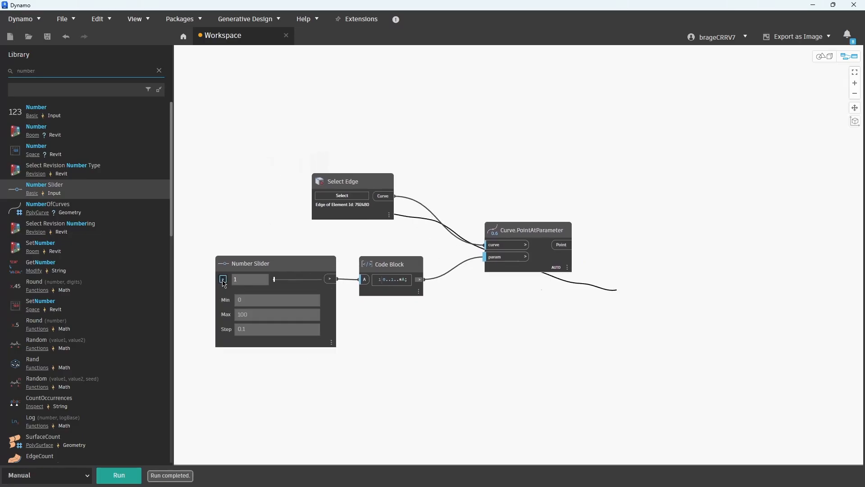
left_click(223, 279)
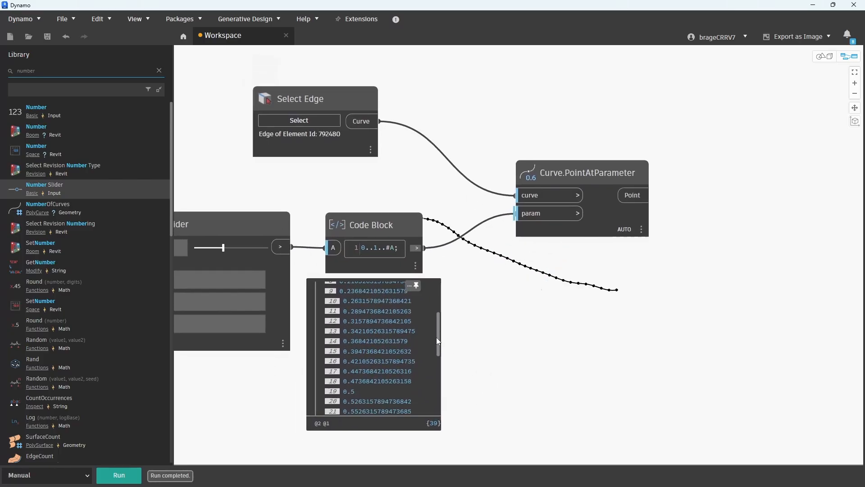
scroll("up", 3)
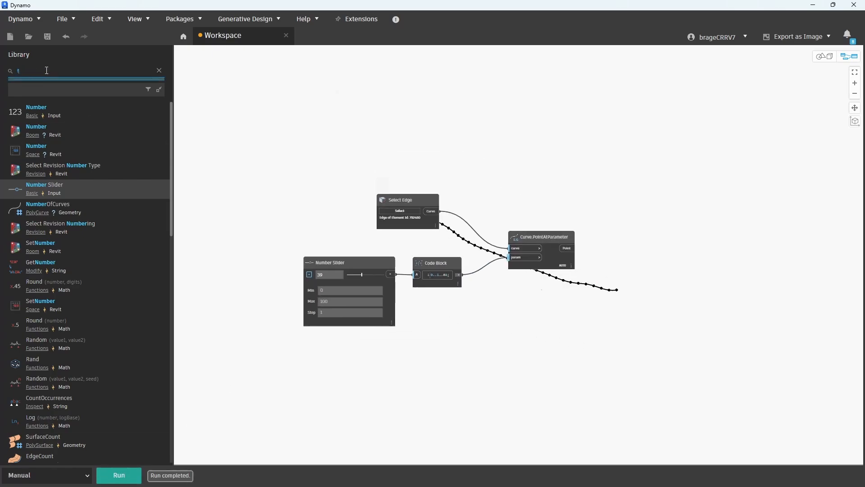
Add FamilyInstance.ByPoint and a Family Types node set to SteelSection:SteelSection
type("familyinst")
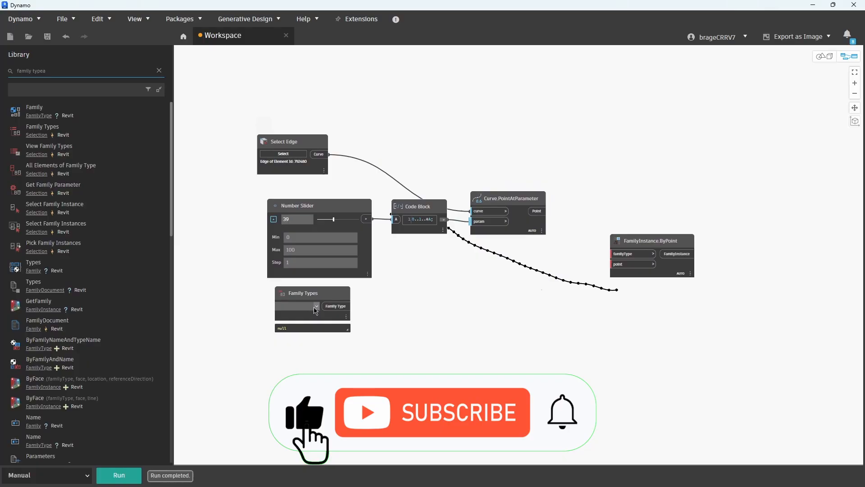
left_click(312, 306)
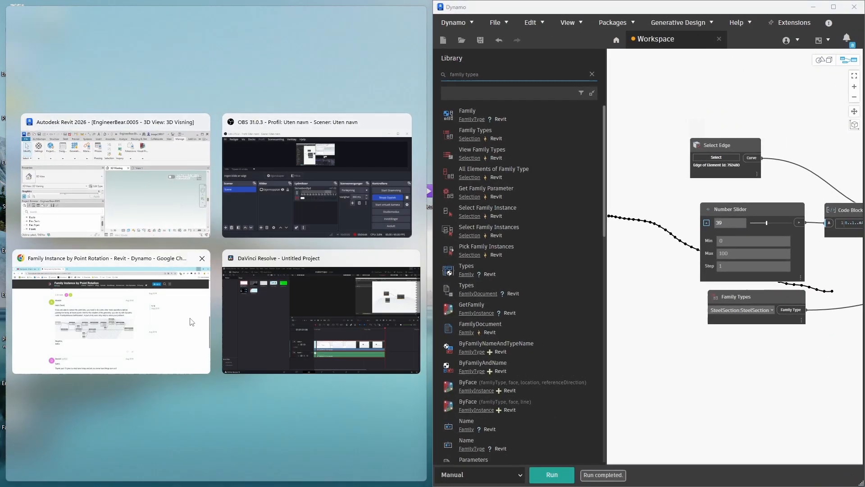
Inspect the placed SteelSection instances along the curve in Revit, then return to Dynamo
left_click(110, 193)
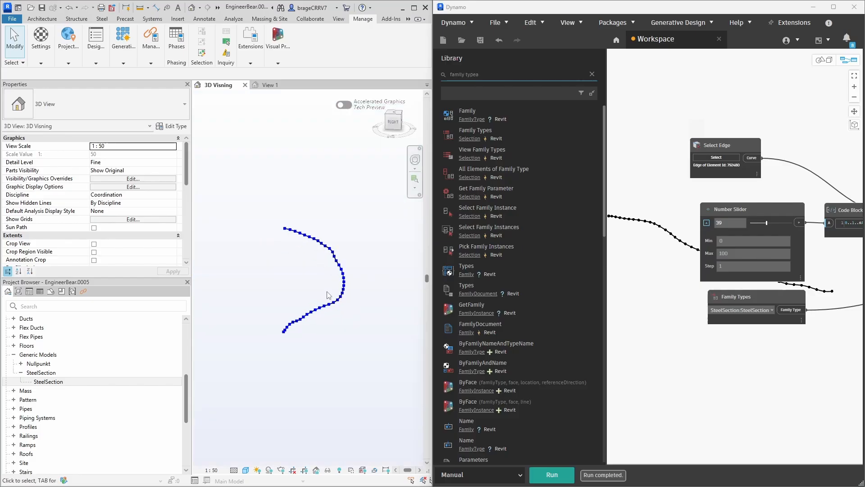
left_click(551, 475)
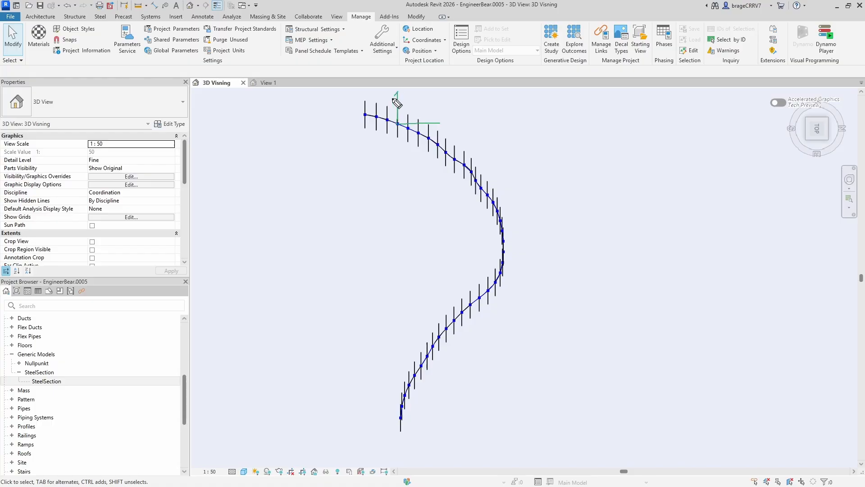
mouse_move(444, 127)
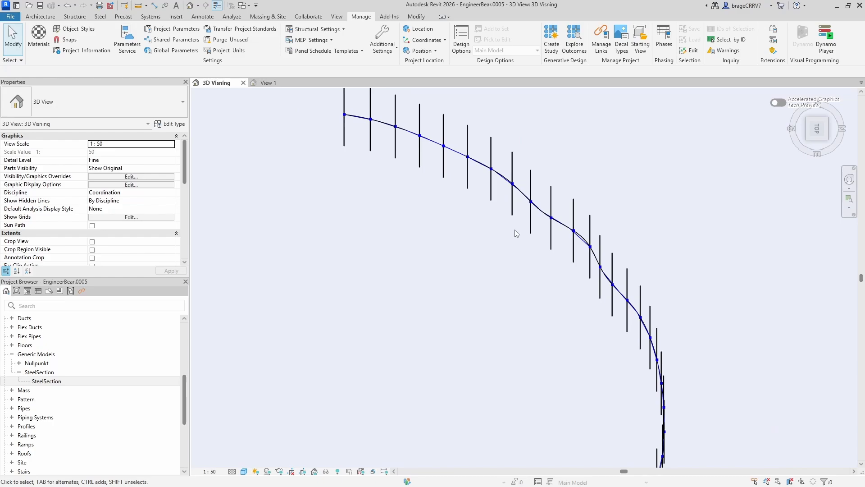
scroll("up", 3)
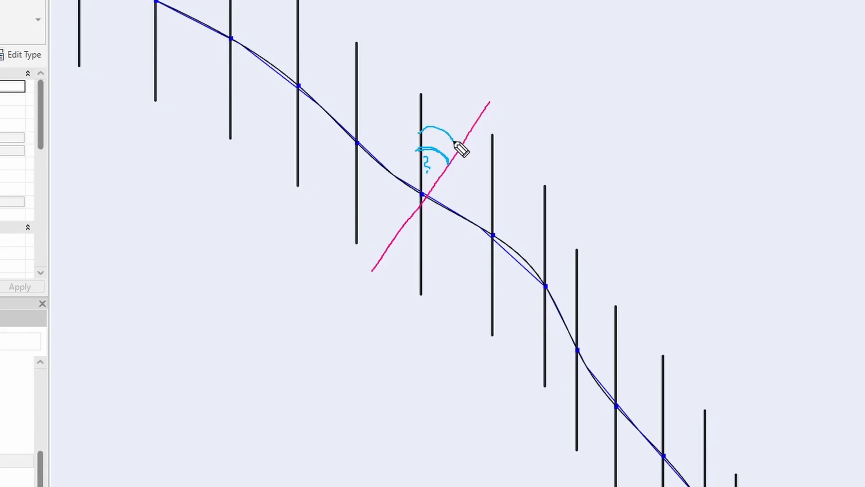
mouse_move(513, 336)
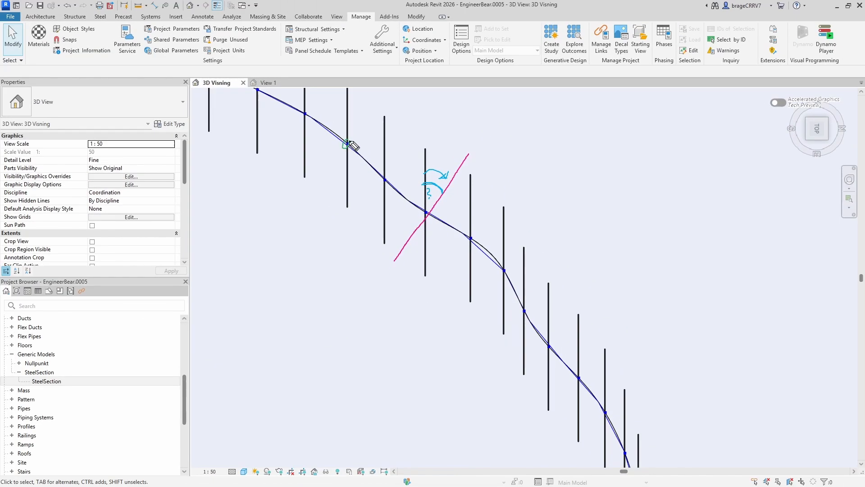
mouse_move(507, 270)
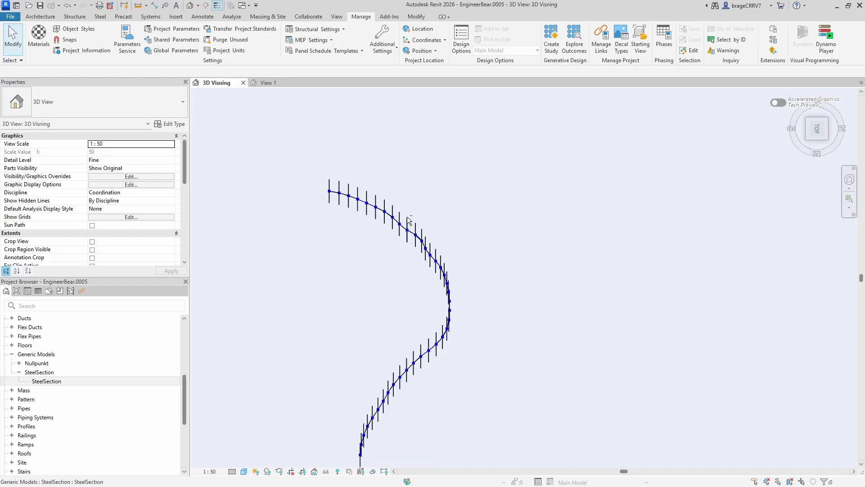
left_click(803, 34)
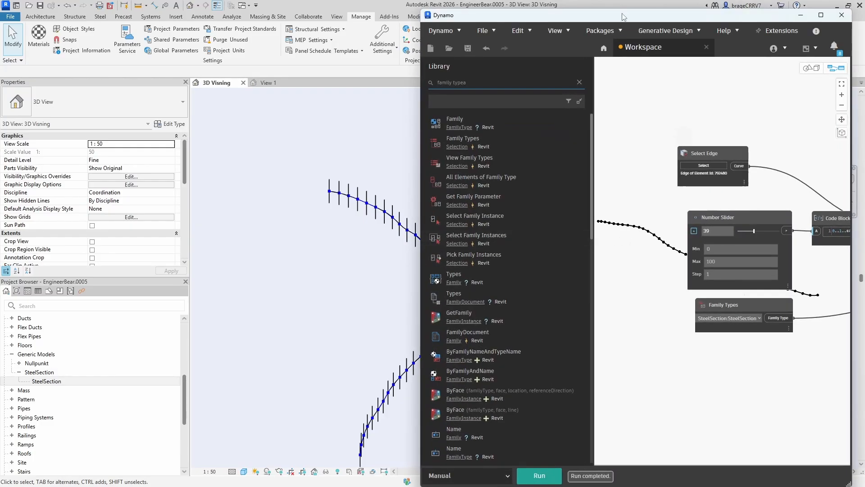
Build tangent-angle nodes with Vector.AngleAboutAxis feeding FamilyInstance.SetRotation and show the computed angles
left_click(821, 16)
type("vector")
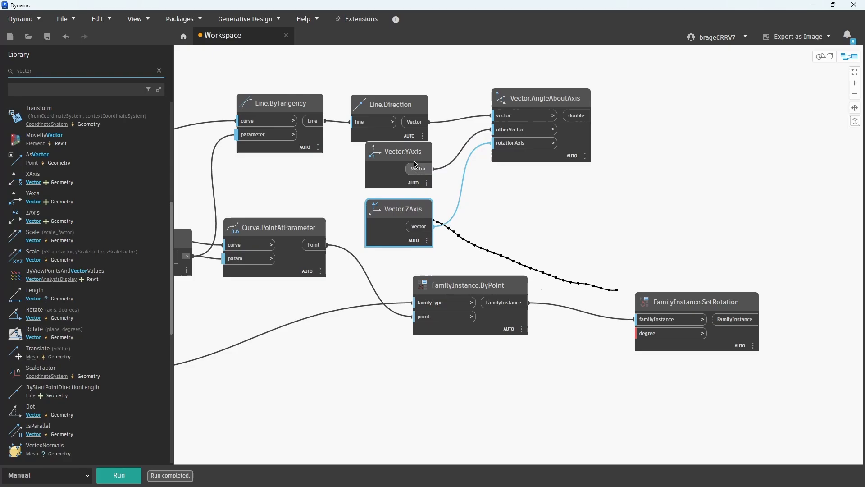
scroll("down", 3)
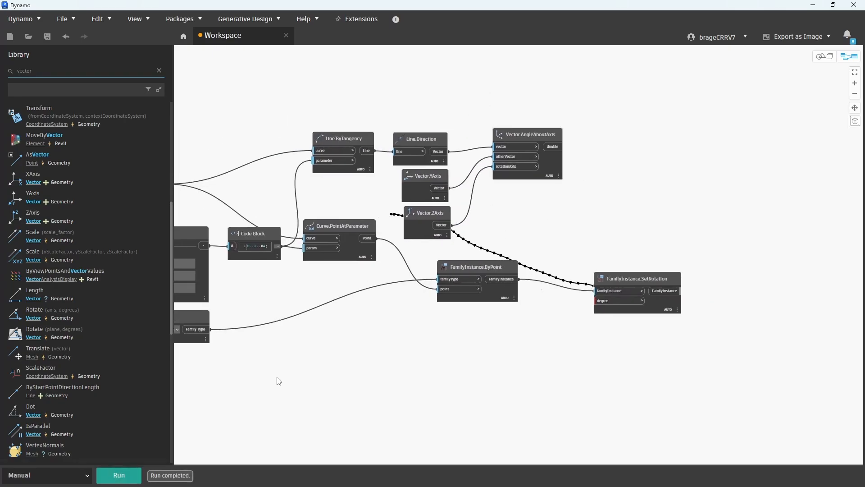
left_click(557, 188)
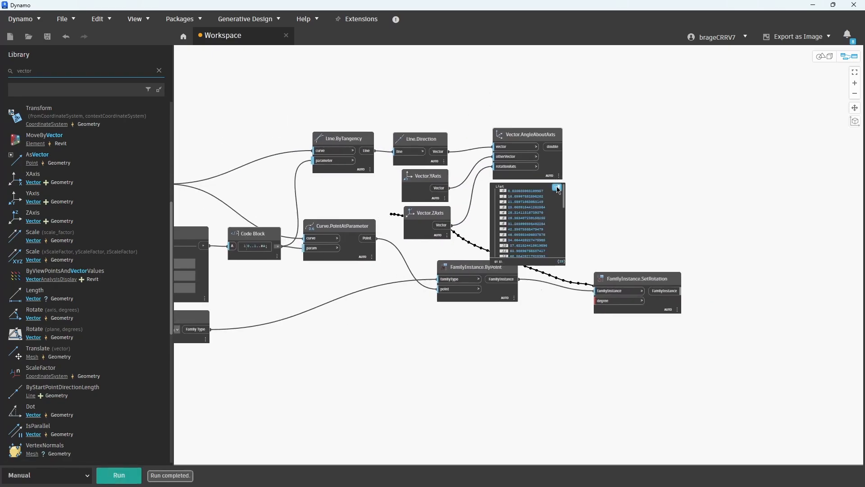
scroll("down", 3)
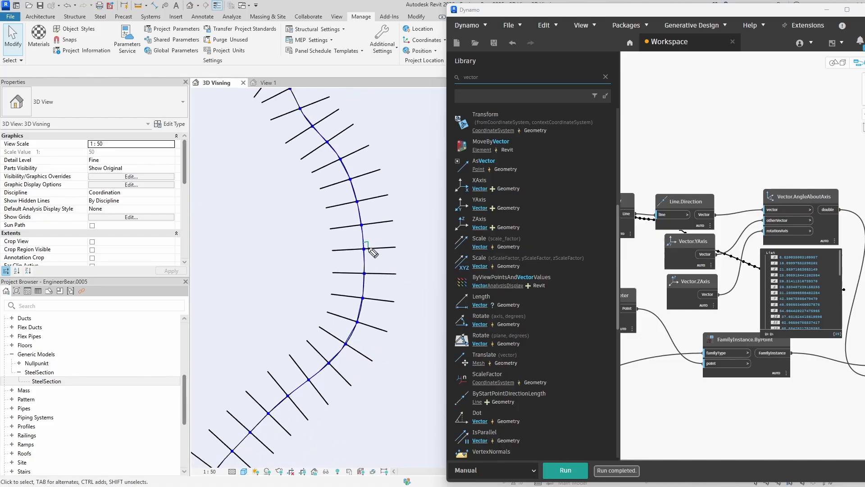
mouse_move(358, 198)
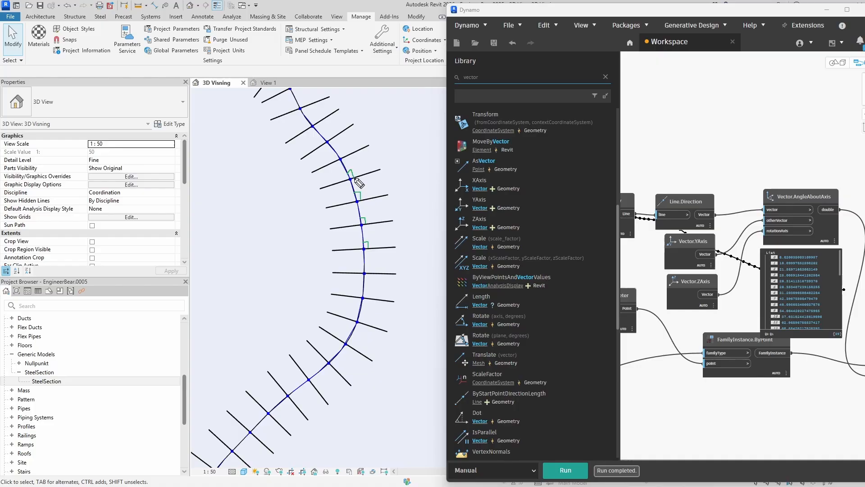
mouse_move(385, 245)
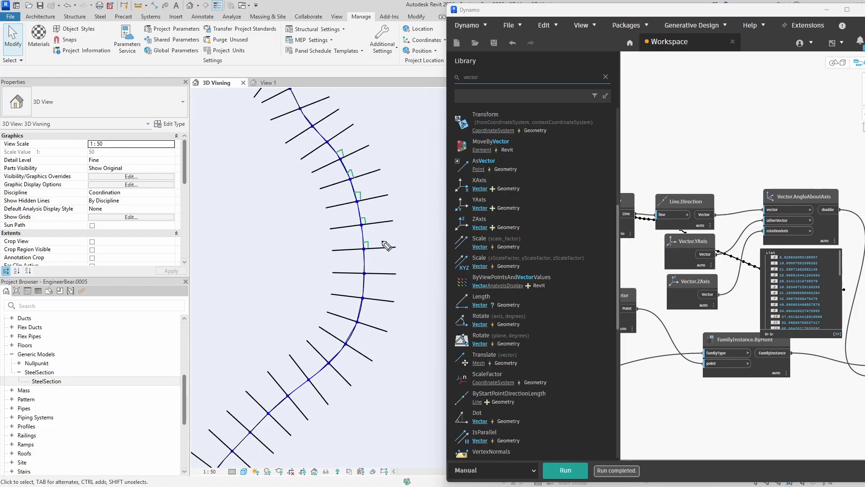
mouse_move(421, 303)
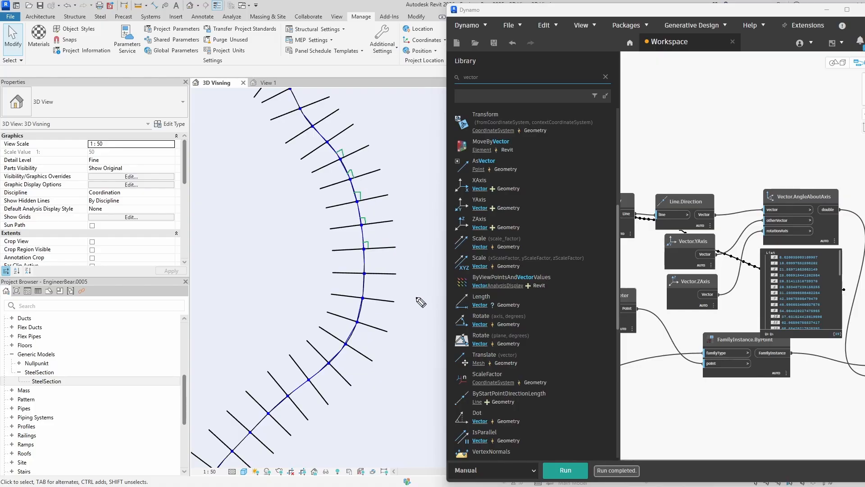